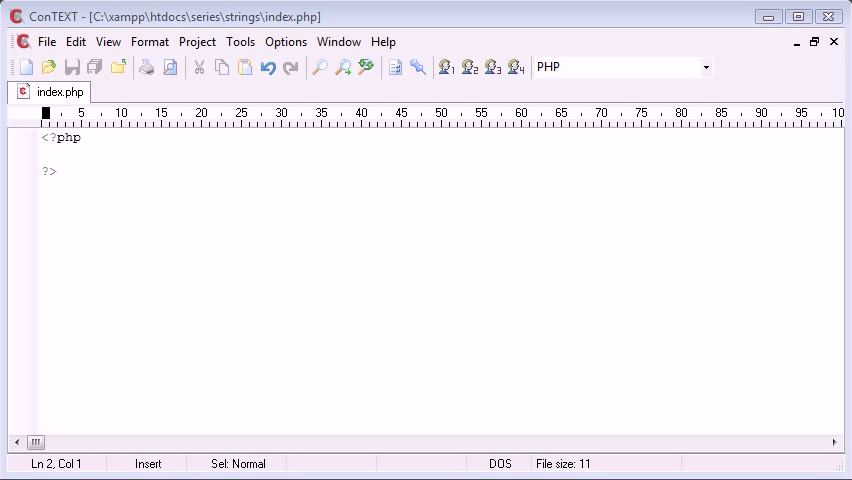
pyautogui.moveTo(102, 152)
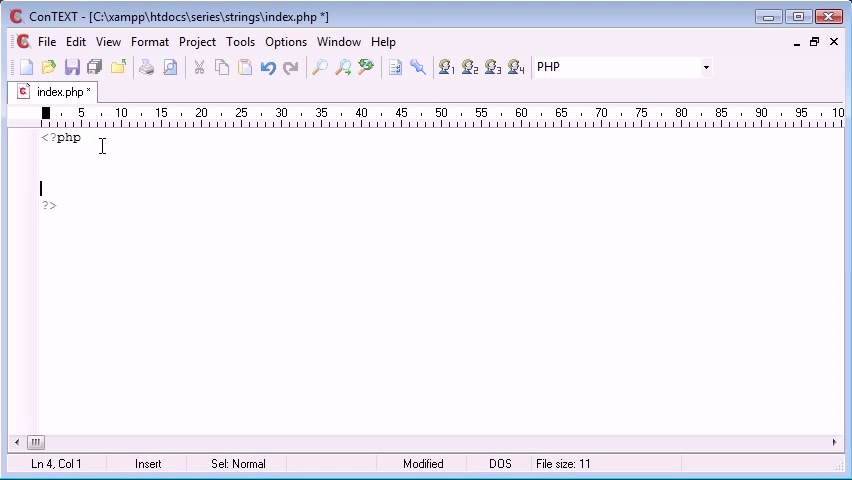
# Step: Type an empty strpos(); call on a new line between the PHP tags
pyautogui.write('strpos();')
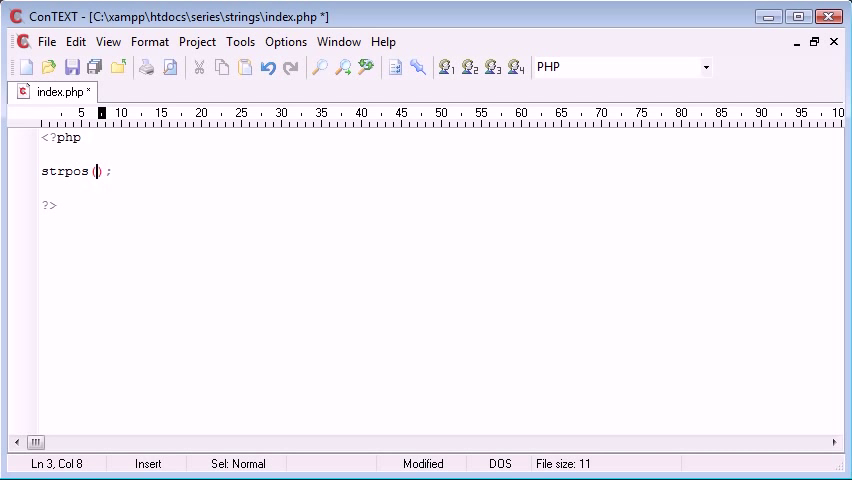
# Step: Add $string = 'This is a string, and it is an example.'; above strpos() and save
pyautogui.press('Return')
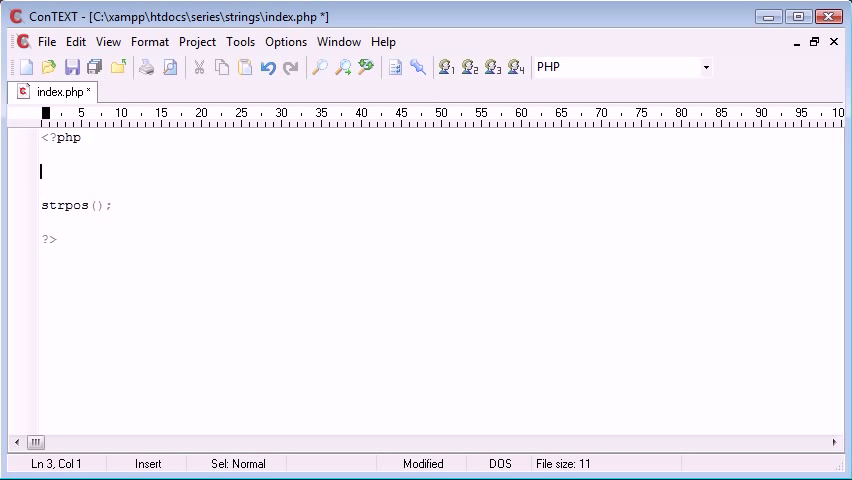
pyautogui.write('$string =')
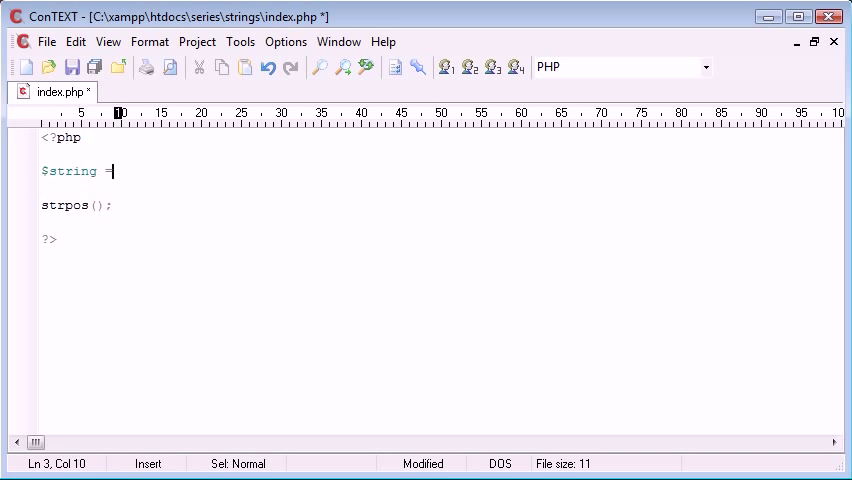
pyautogui.write("= '';")
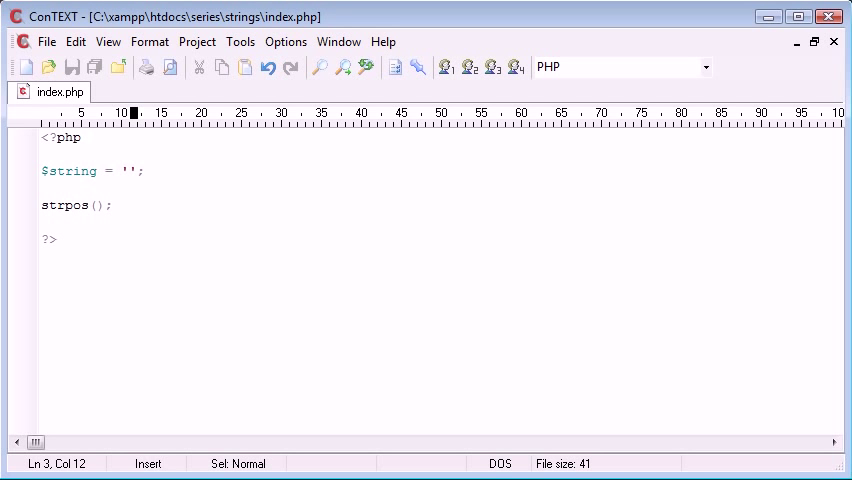
pyautogui.write('This is')
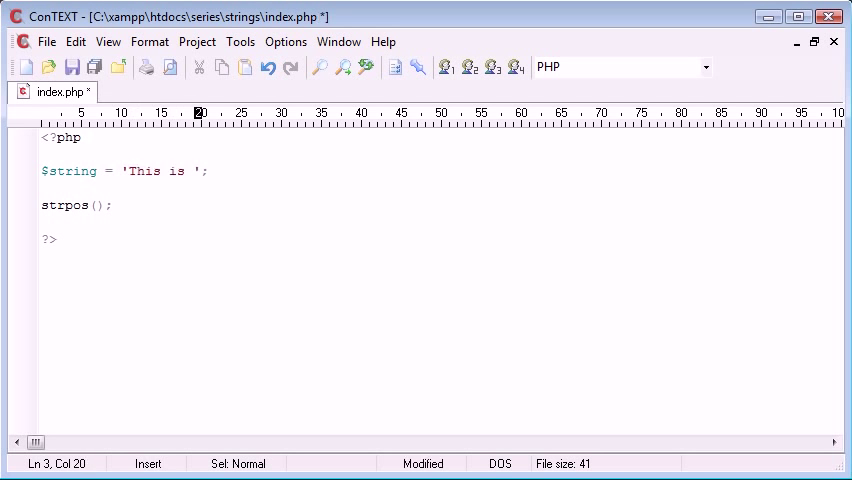
pyautogui.write('a string,')
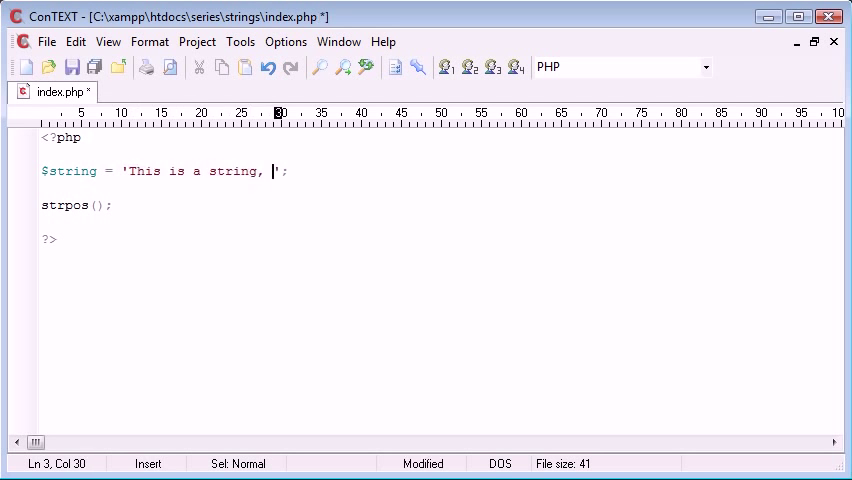
pyautogui.write('and it is an e')
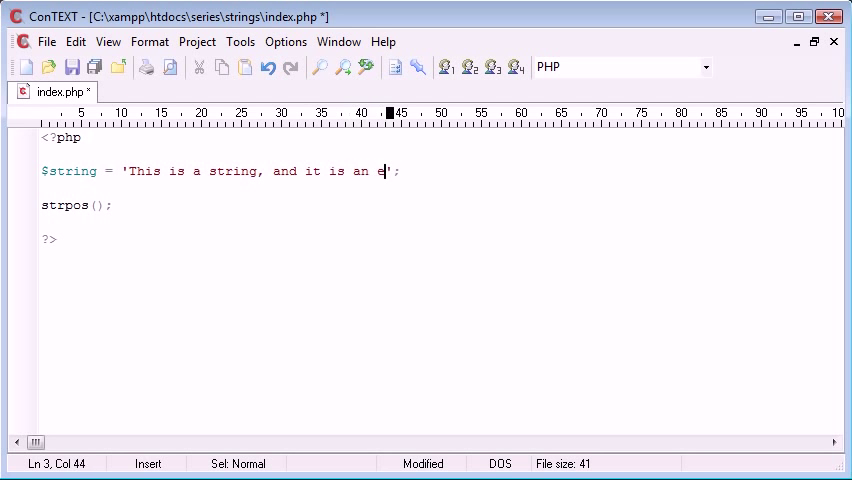
pyautogui.write('xample.')
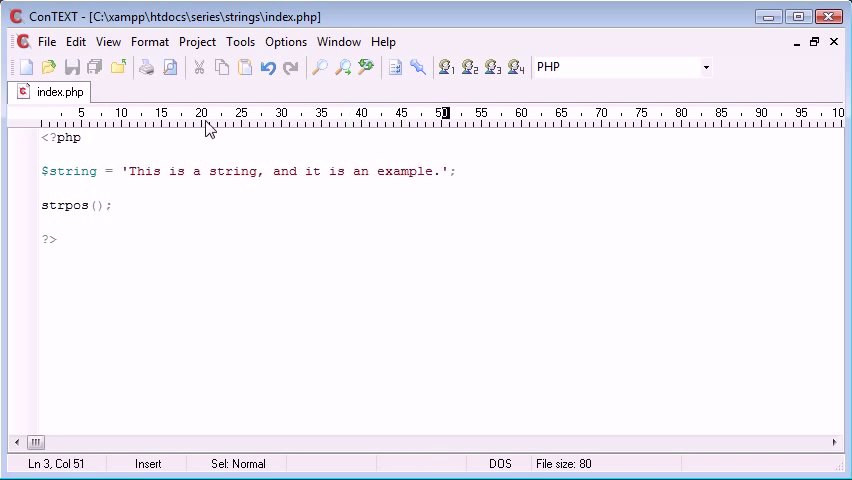
# Step: Highlight the word 'is' and then the full example sentence on the $string line
pyautogui.doubleClick(177, 171)
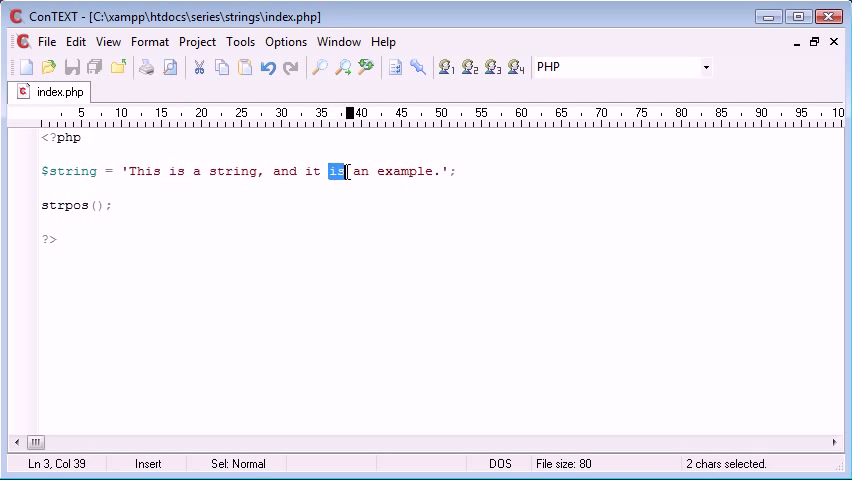
pyautogui.click(116, 205)
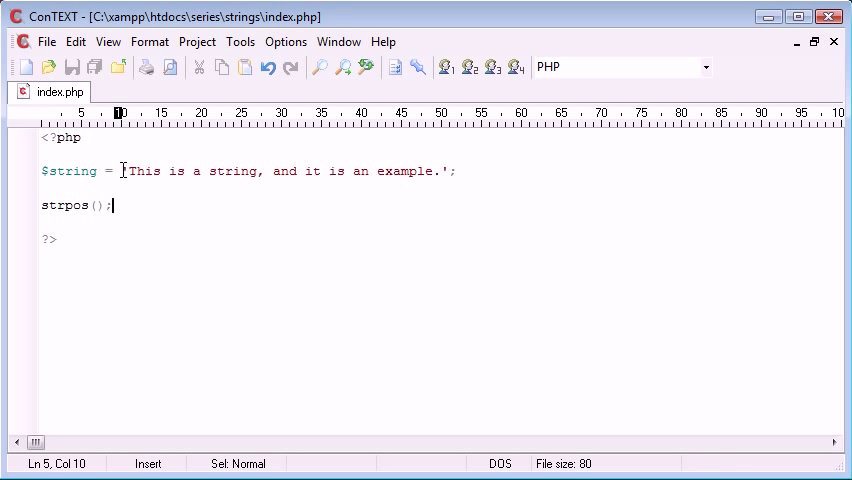
pyautogui.click(452, 171)
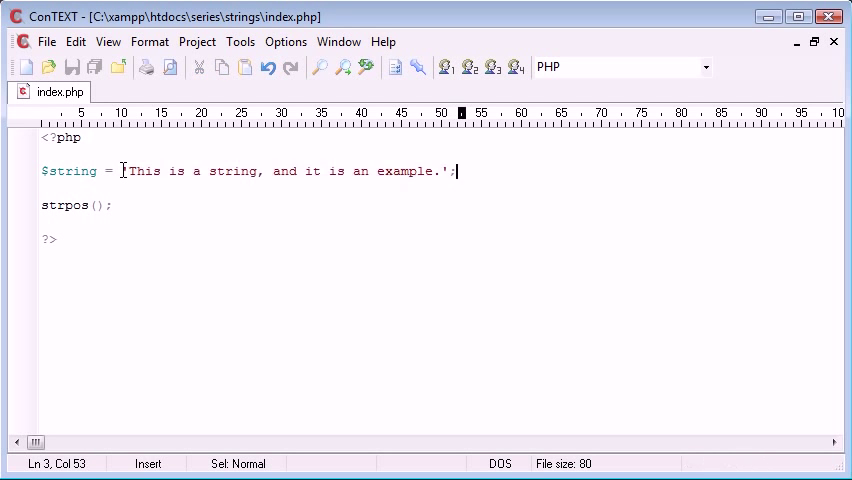
pyautogui.click(131, 171)
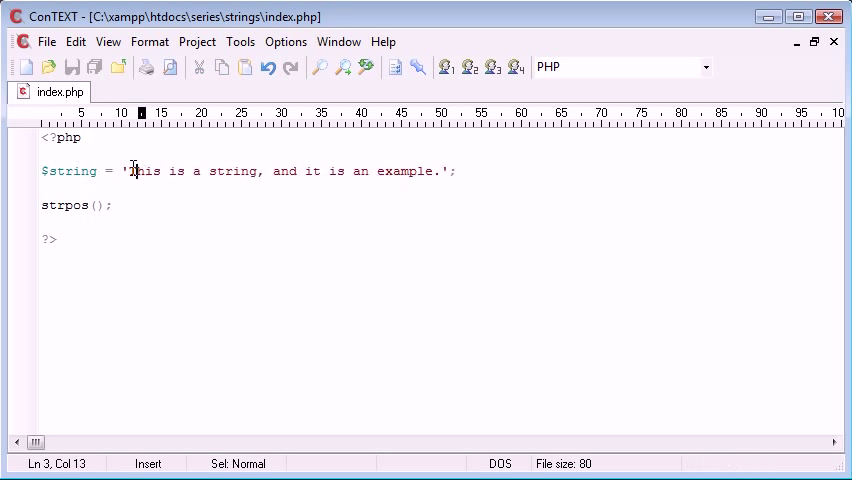
pyautogui.moveTo(130, 171); pyautogui.dragTo(436, 171)
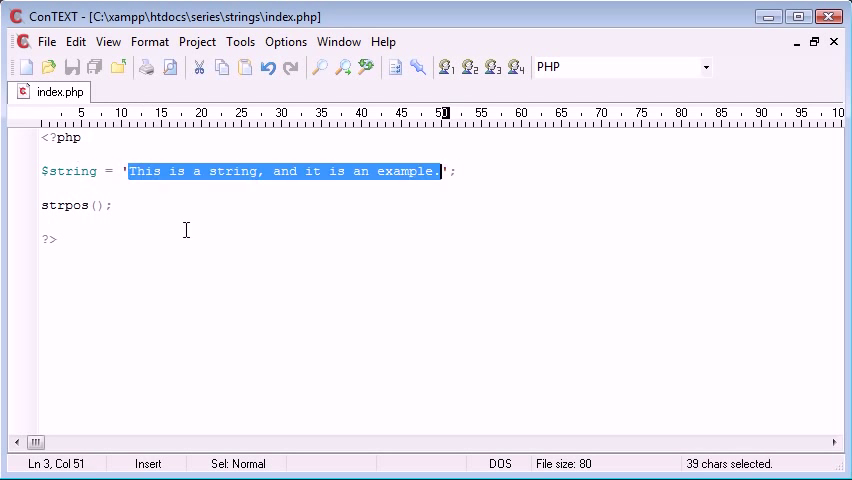
pyautogui.click(167, 171)
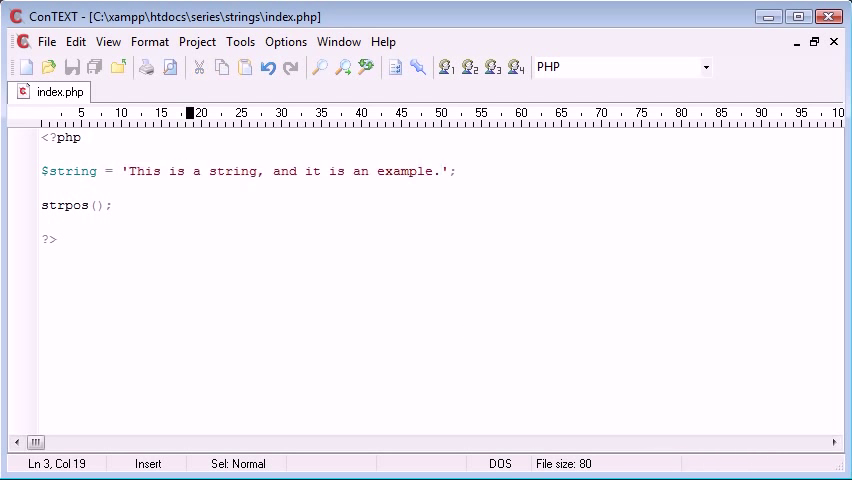
# Step: Point out both occurrences of 'is': inside 'This' and the standalone word
pyautogui.click(45, 238)
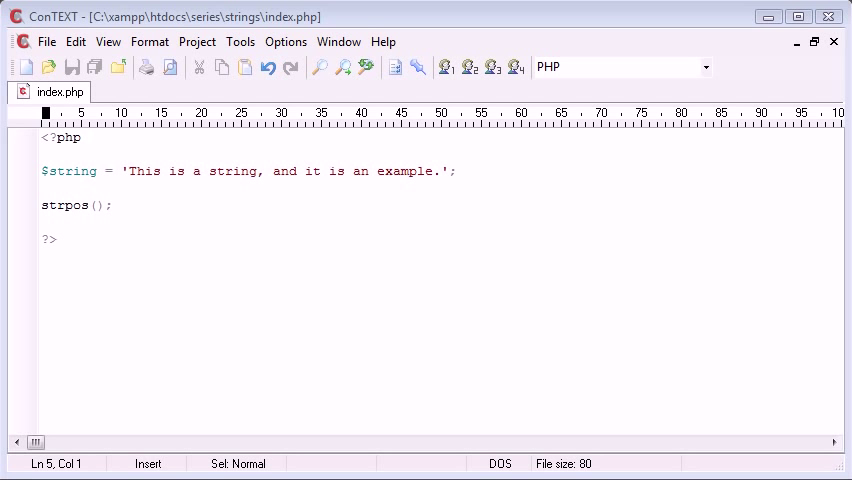
pyautogui.moveTo(162, 205)
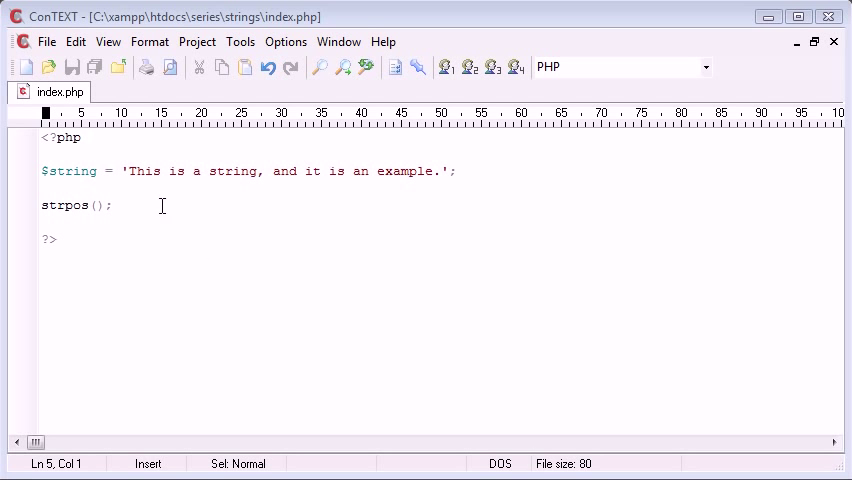
pyautogui.doubleClick(147, 171)
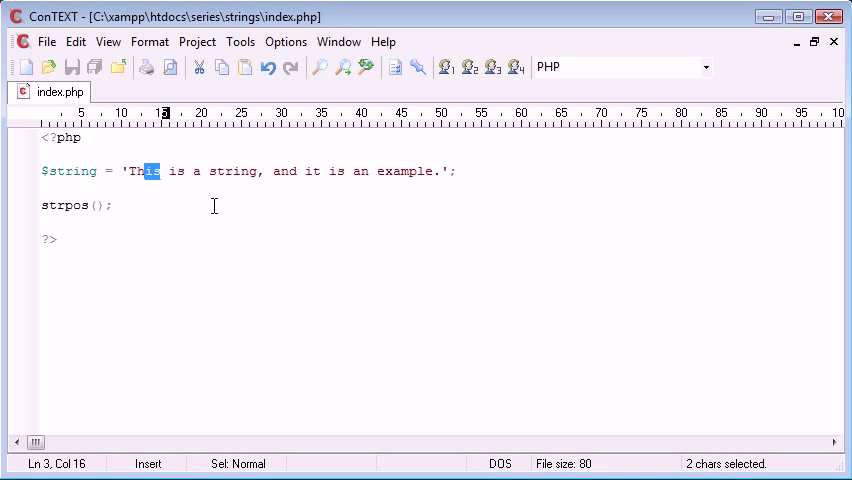
pyautogui.moveTo(382, 338)
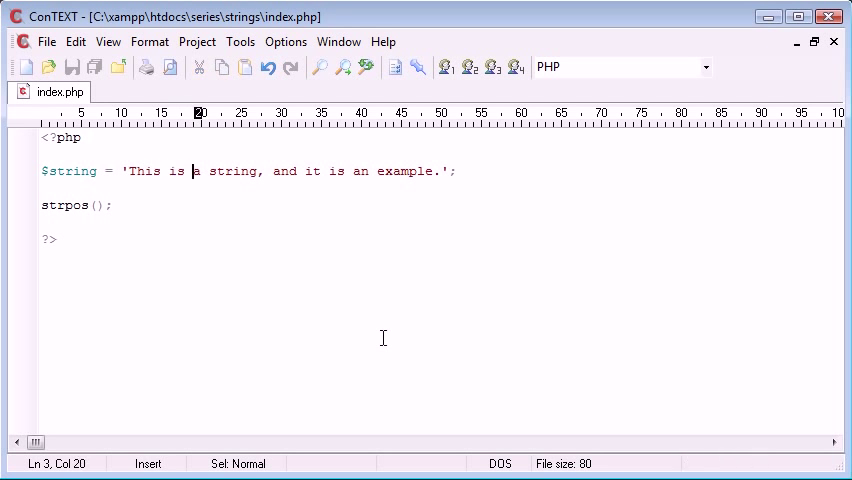
pyautogui.doubleClick(335, 171)
pyautogui.write('$')
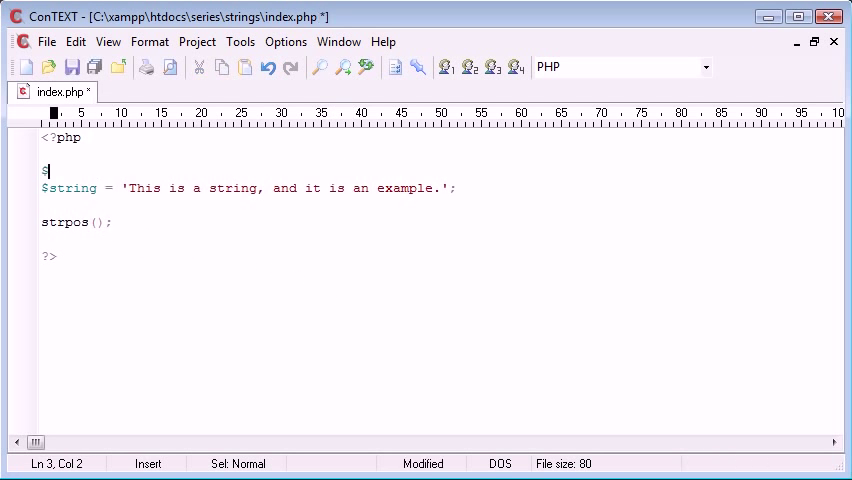
# Step: Declare $find = 'is'; and $find_length, selecting $find as the strlen argument
pyautogui.write("find = '';")
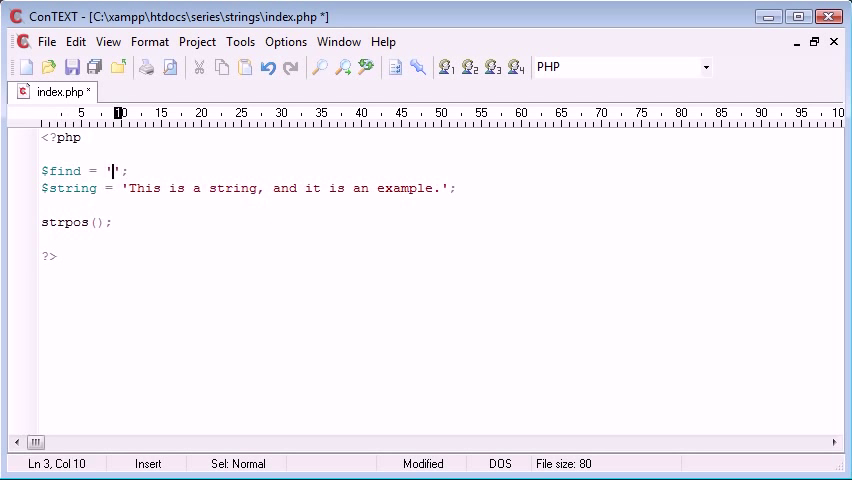
pyautogui.write('is')
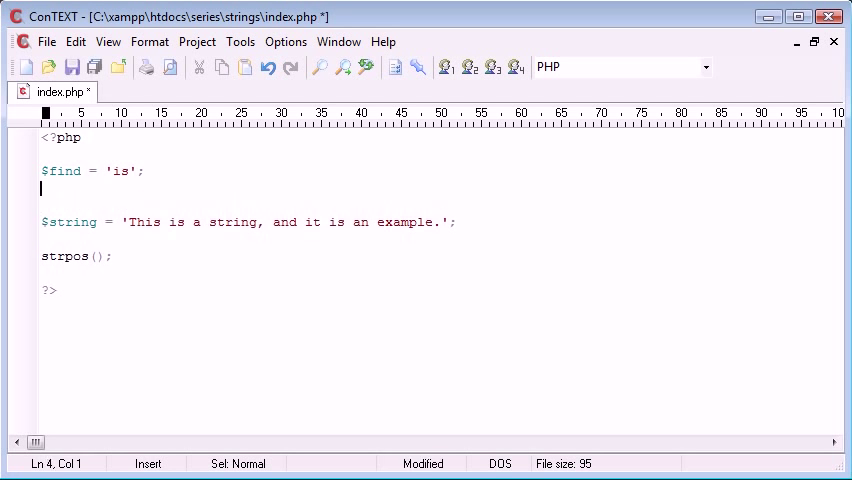
pyautogui.write('$find_leg')
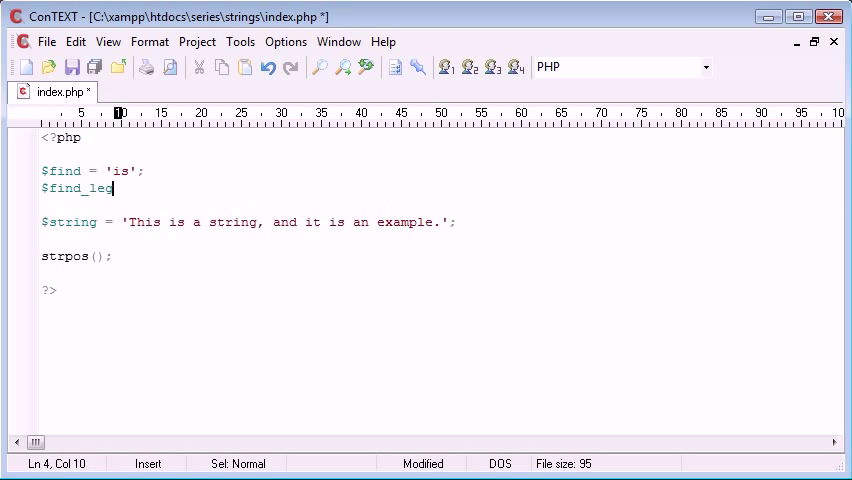
pyautogui.write('ngth = strlen(')
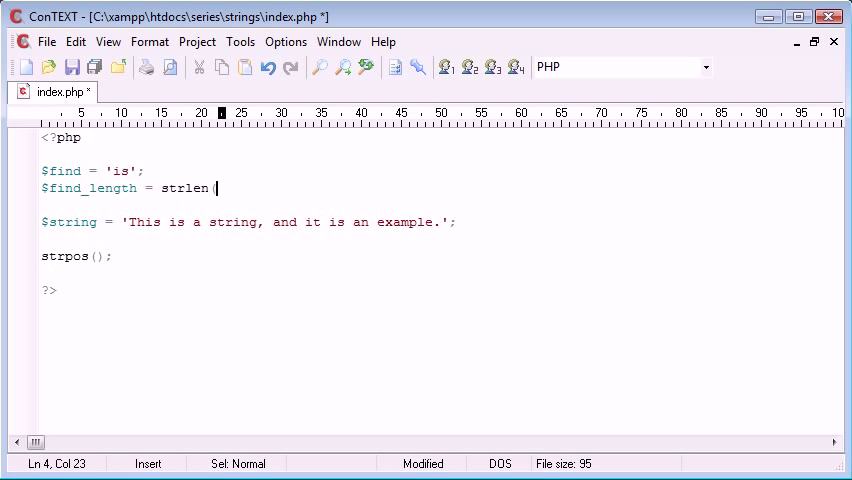
pyautogui.doubleClick(184, 188)
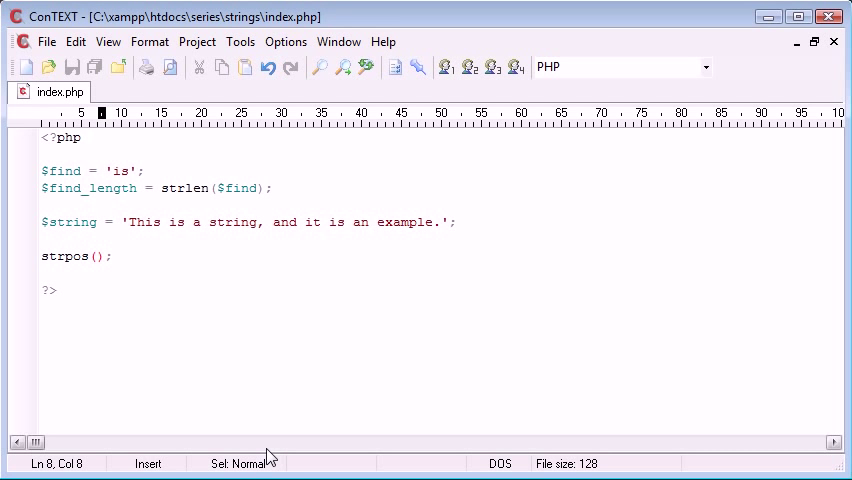
# Step: Make the call read echo strpos($string, $find); with the zero offset removed
pyautogui.write('$string,')
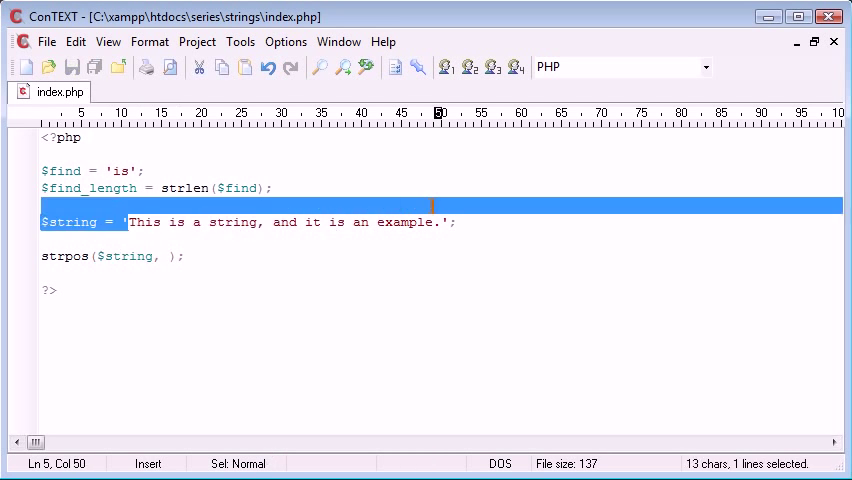
pyautogui.click(172, 256)
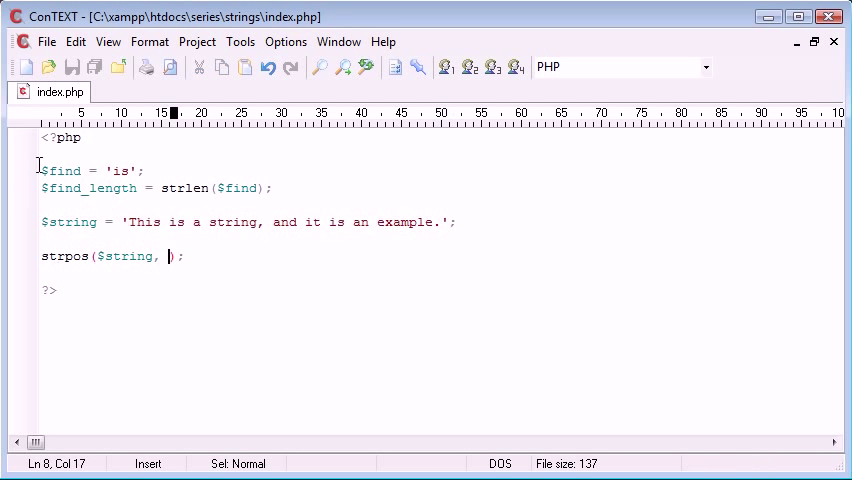
pyautogui.write('$find, 0')
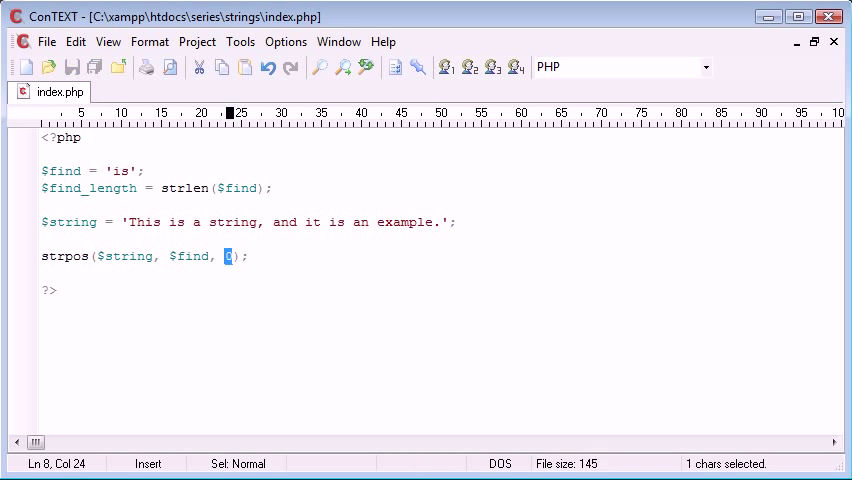
pyautogui.press('Delete')
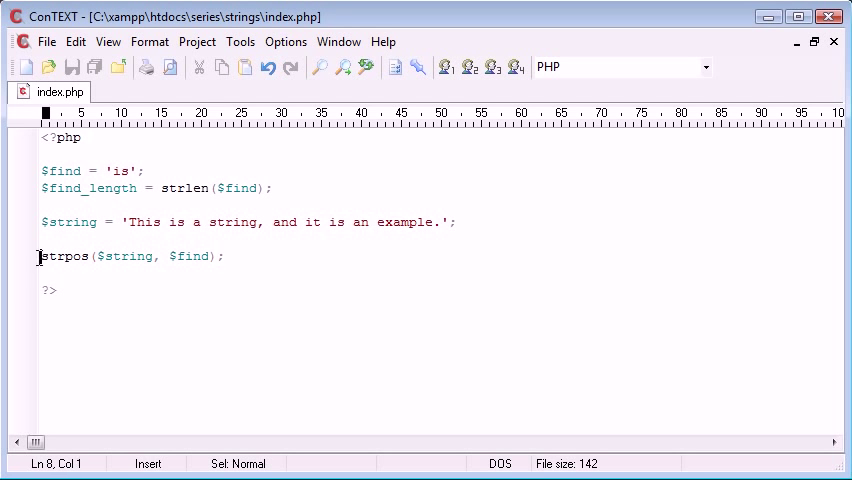
pyautogui.write('echo')
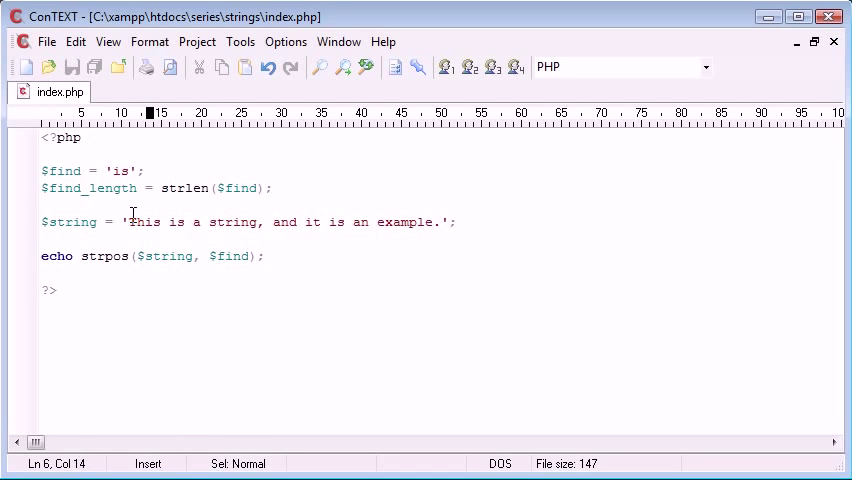
# Step: Point out the 'is' inside 'This' and position the cursor on the echo line
pyautogui.doubleClick(146, 222)
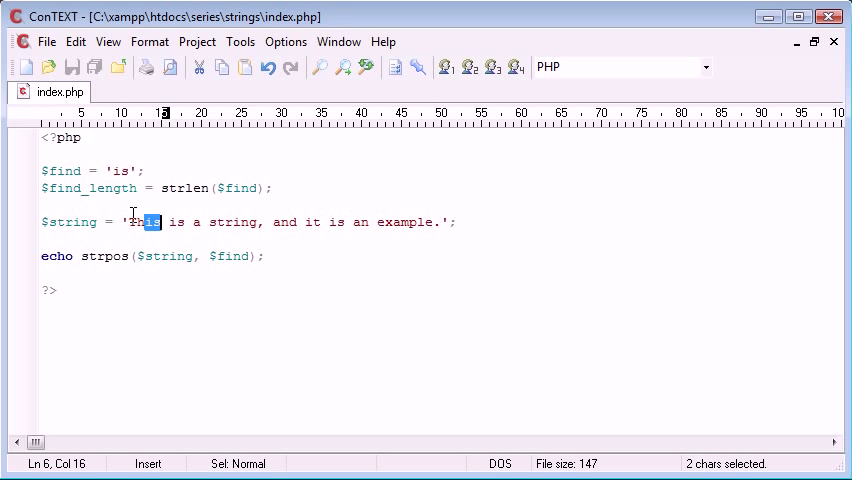
pyautogui.click(140, 222)
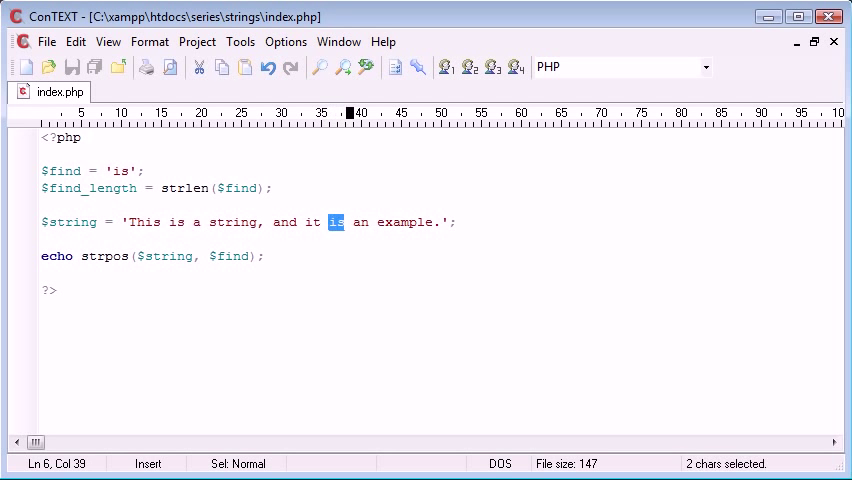
pyautogui.click(261, 256)
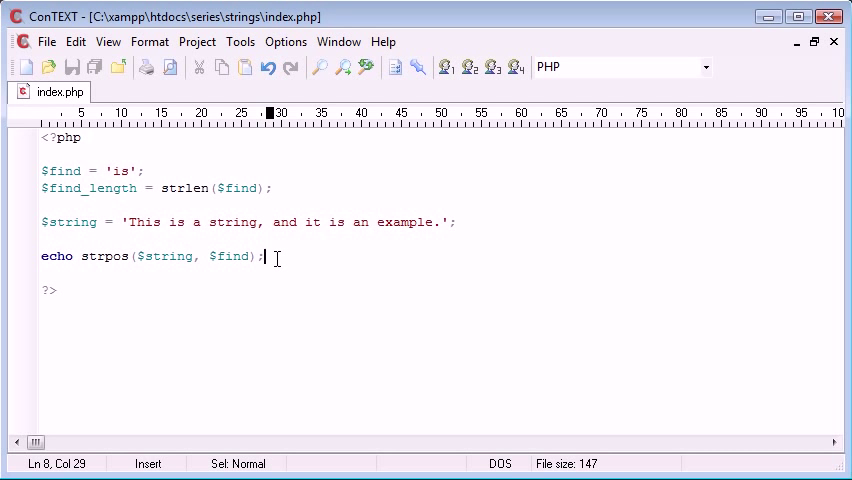
pyautogui.moveTo(72, 250)
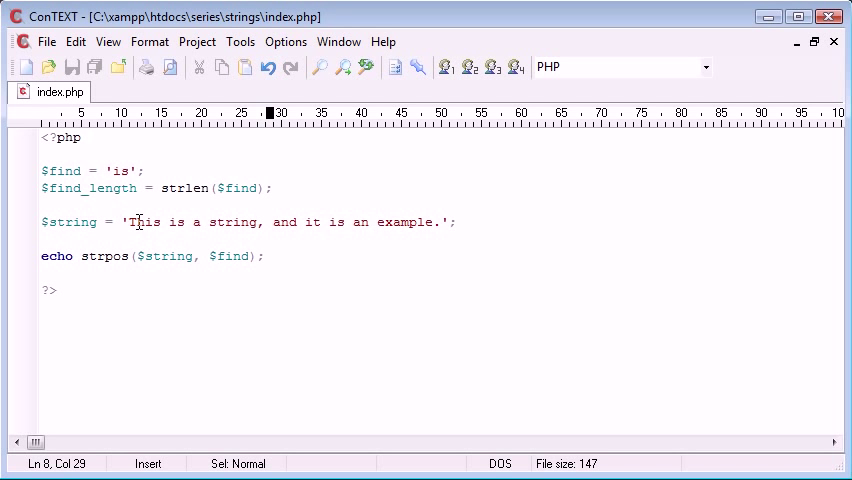
pyautogui.doubleClick(148, 222)
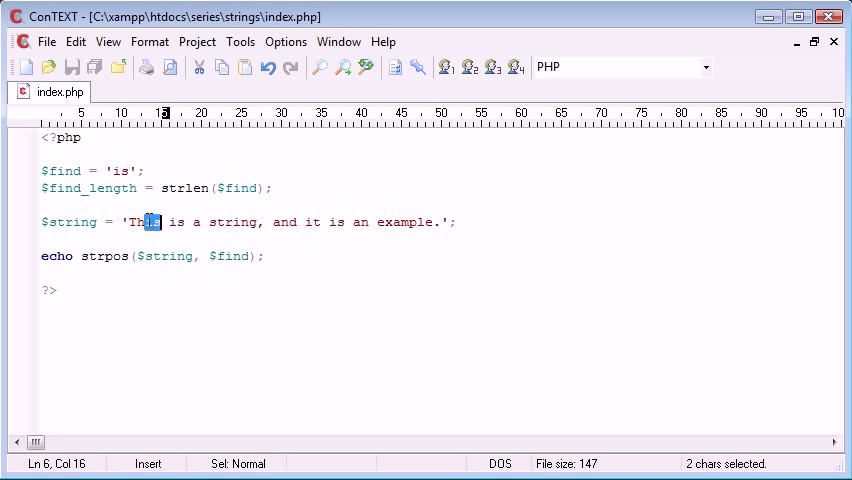
pyautogui.click(193, 222)
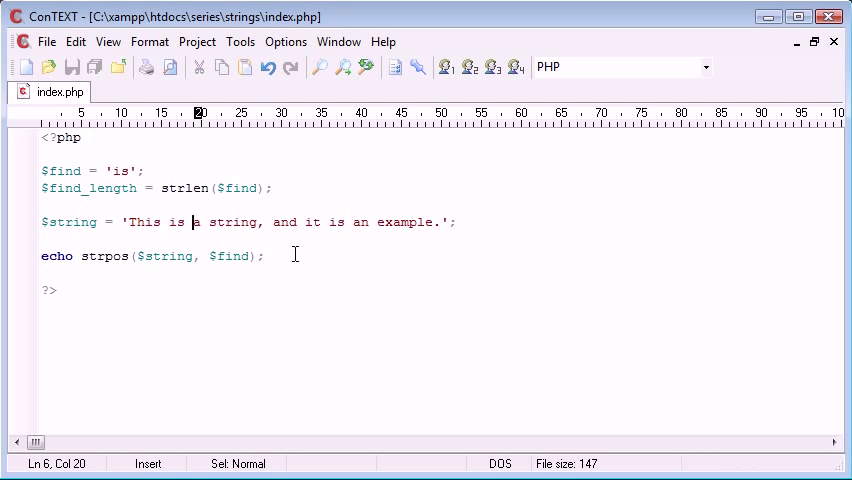
# Step: Set the third strpos argument to an offset of 10
pyautogui.doubleClick(334, 222)
pyautogui.write(', ')
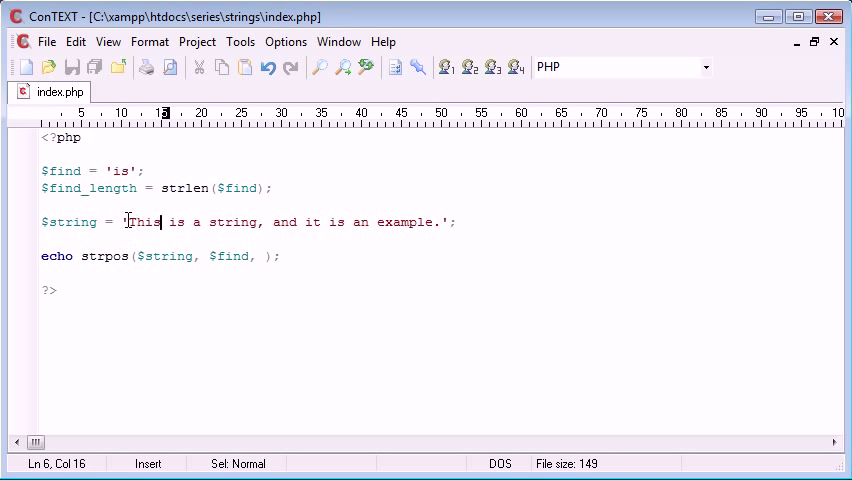
pyautogui.click(262, 256)
pyautogui.write('4')
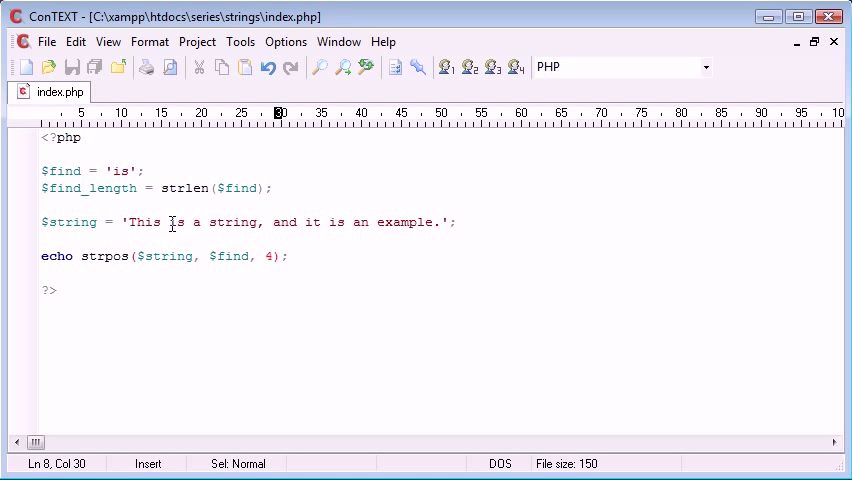
pyautogui.doubleClick(140, 222)
pyautogui.write('3')
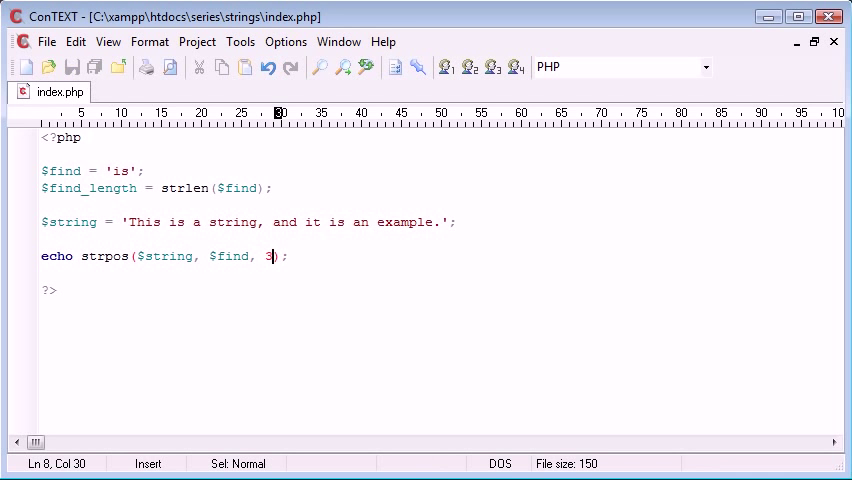
pyautogui.moveTo(171, 217)
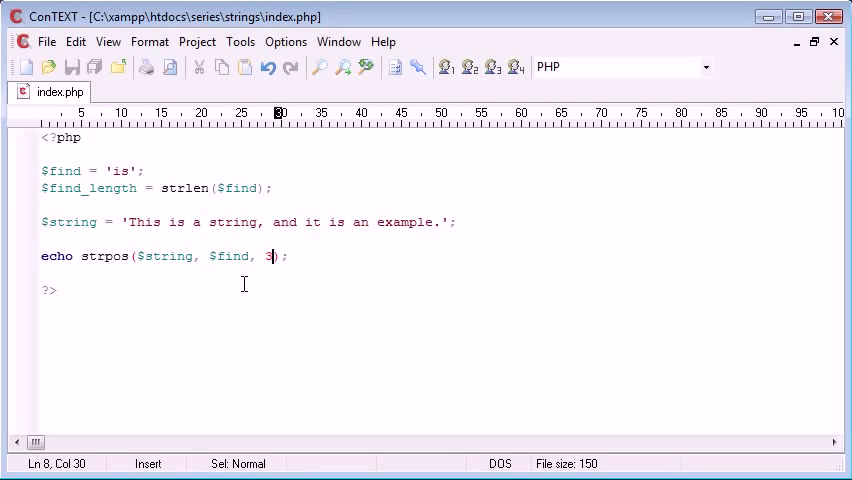
pyautogui.moveTo(208, 221)
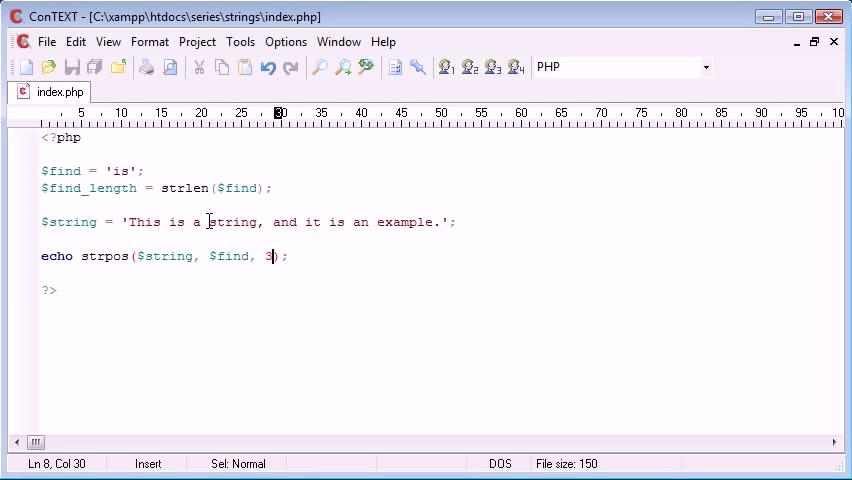
pyautogui.moveTo(216, 226)
pyautogui.write('10')
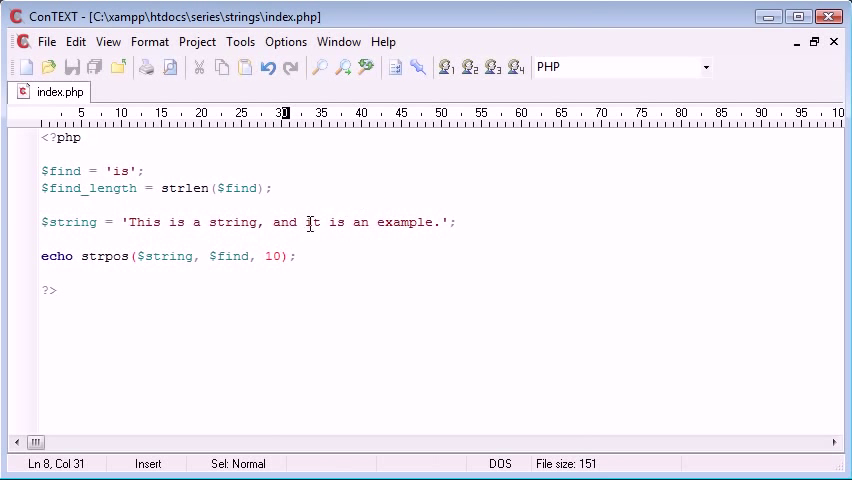
pyautogui.click(330, 222)
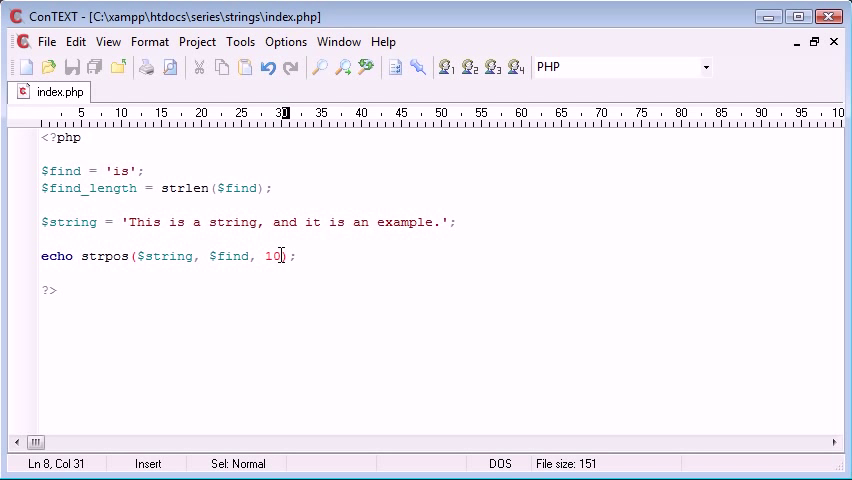
pyautogui.moveTo(147, 222)
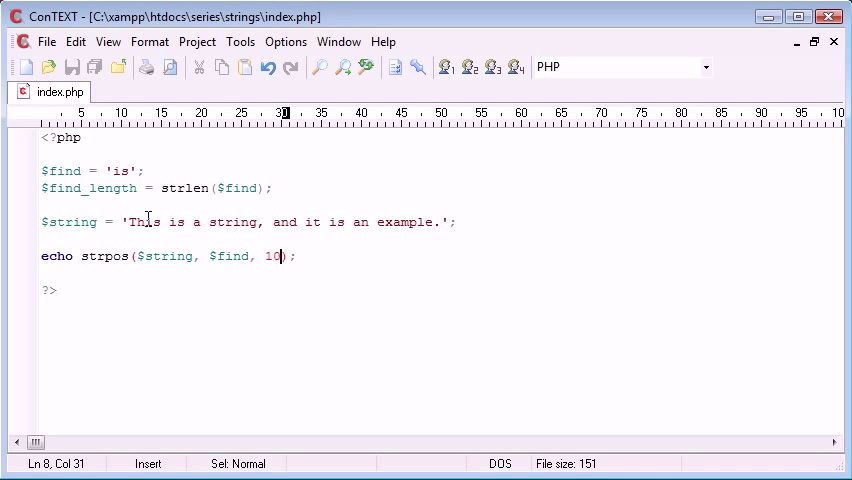
# Step: Highlight both 'is' occurrences, then select line 8, strpos($string, $find, 10);
pyautogui.click(146, 222)
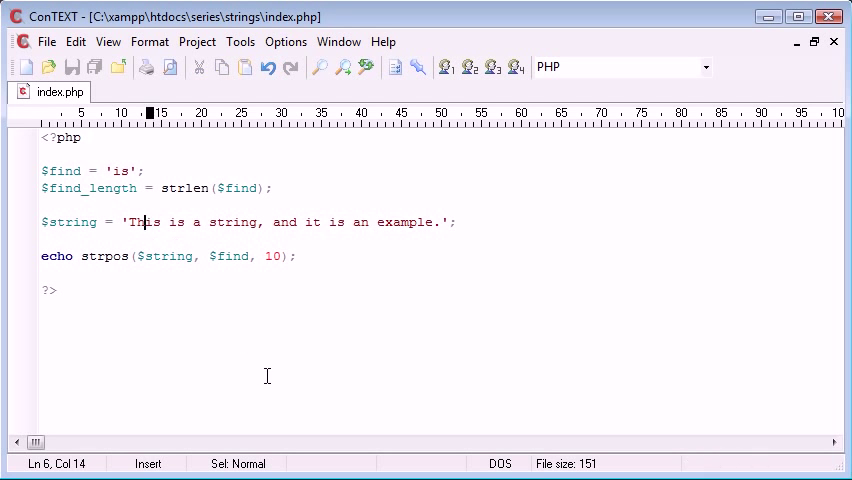
pyautogui.moveTo(126, 222); pyautogui.dragTo(151, 222)
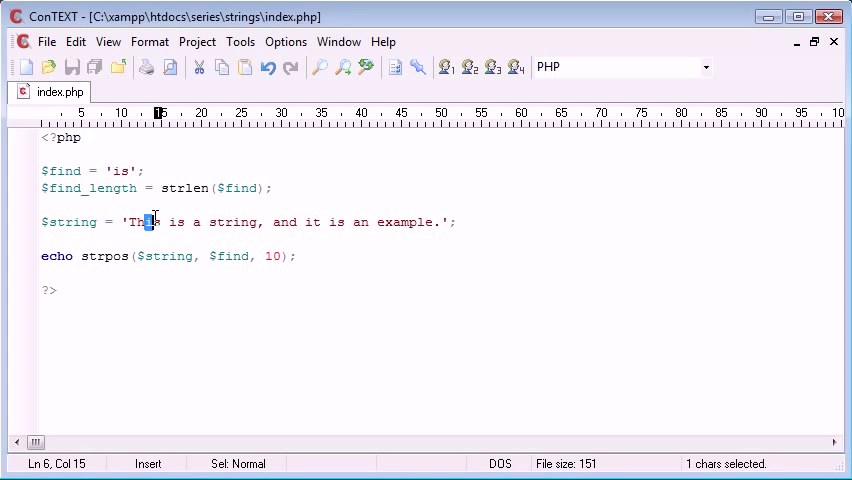
pyautogui.press('shift+right')
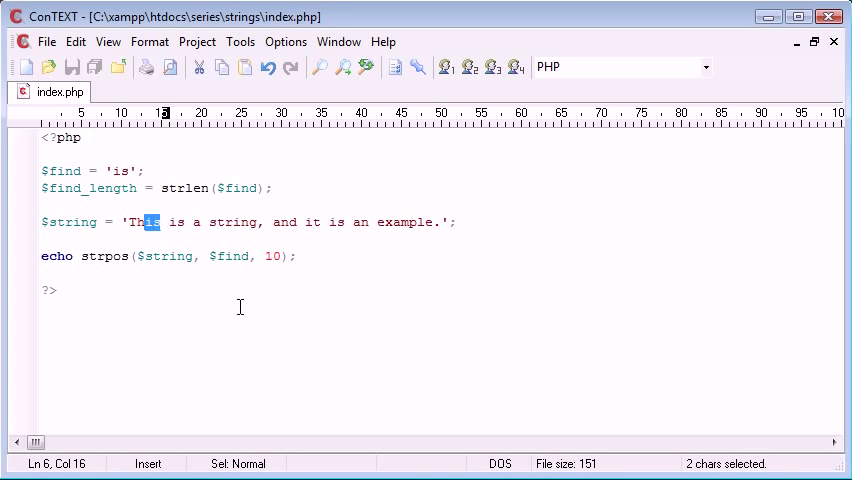
pyautogui.click(158, 222)
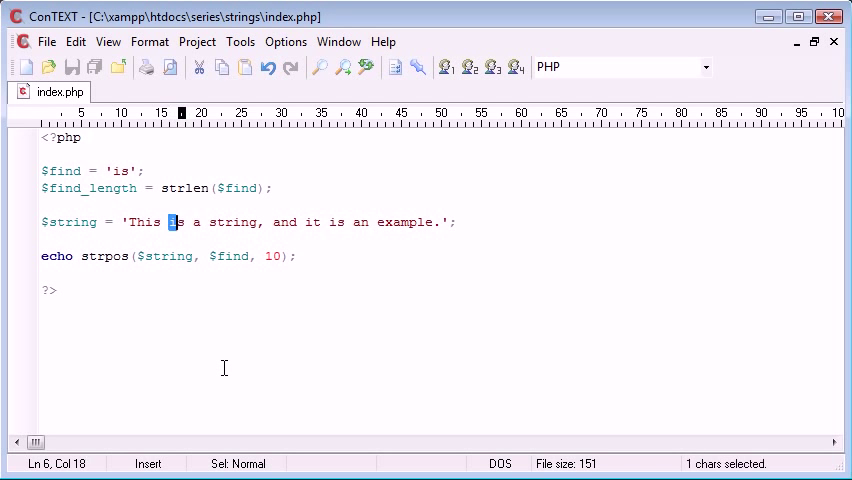
pyautogui.press('shift+Right')
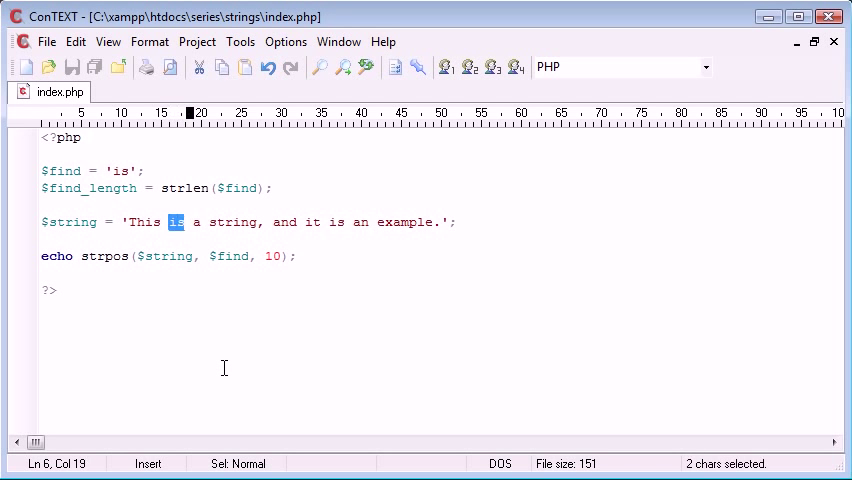
pyautogui.moveTo(192, 222); pyautogui.dragTo(224, 222)
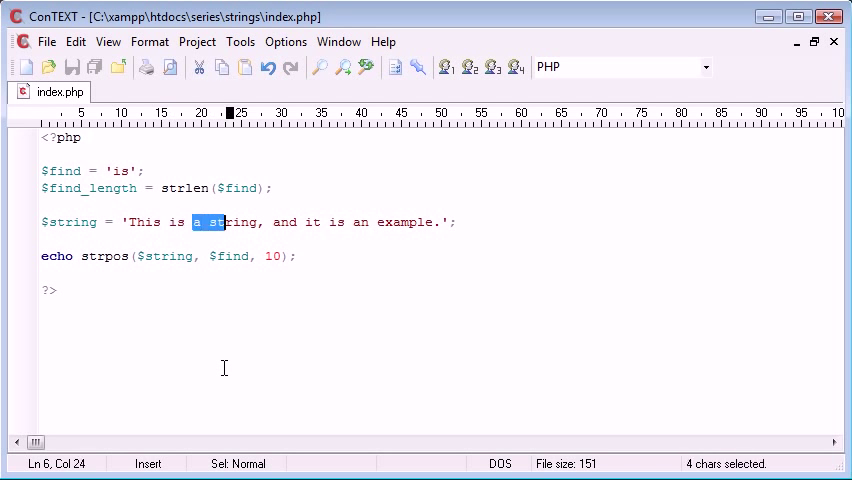
pyautogui.click(304, 417)
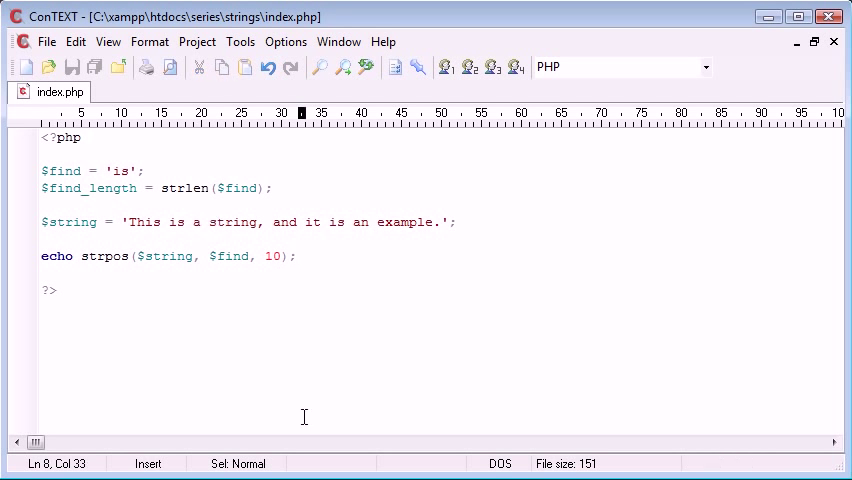
pyautogui.click(80, 256)
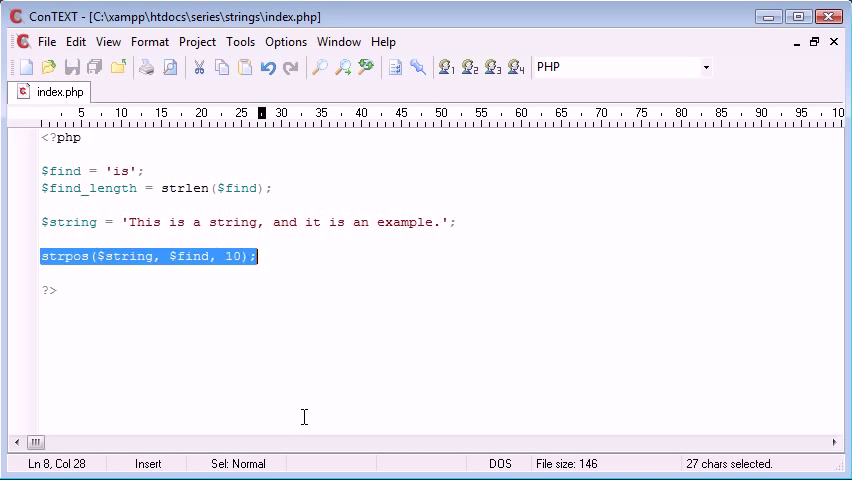
# Step: Replace the strpos line with a while loop whose condition starts $string_position = strpos()
pyautogui.press('Delete')
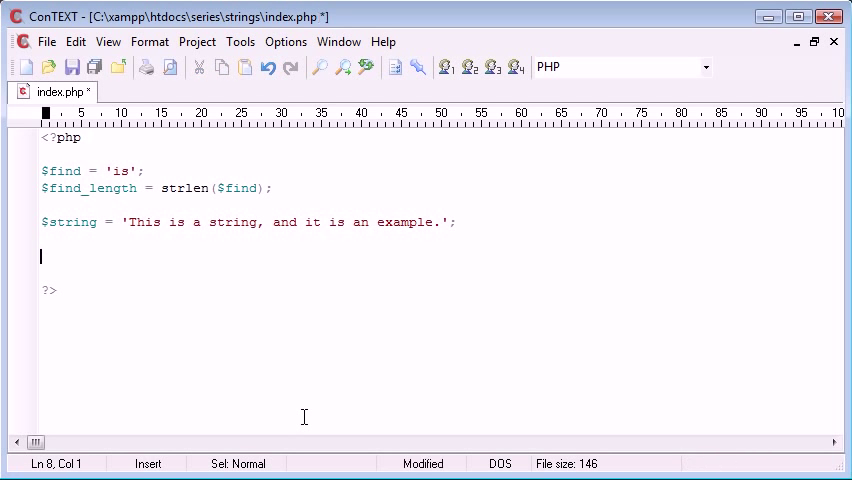
pyautogui.write('while () {')
pyautogui.write('}')
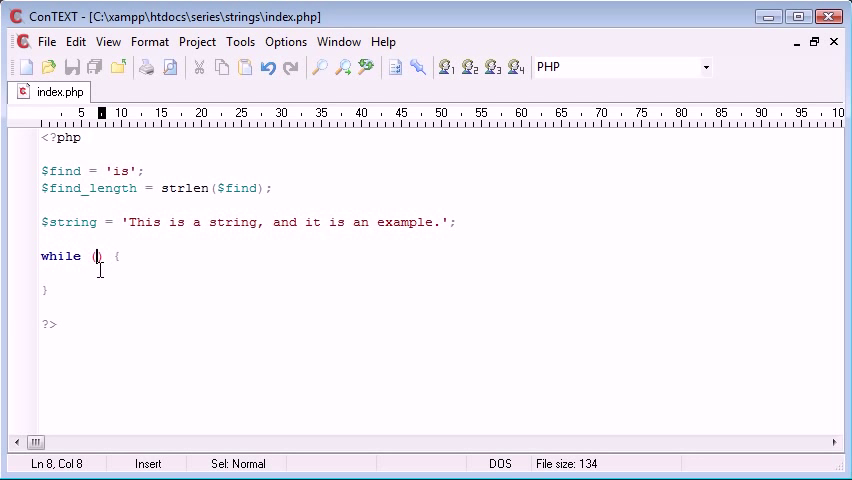
pyautogui.moveTo(119, 177)
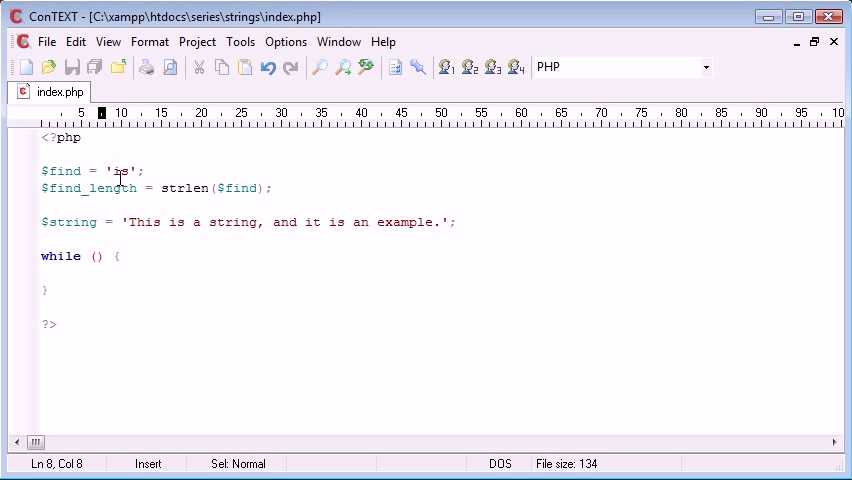
pyautogui.moveTo(109, 329)
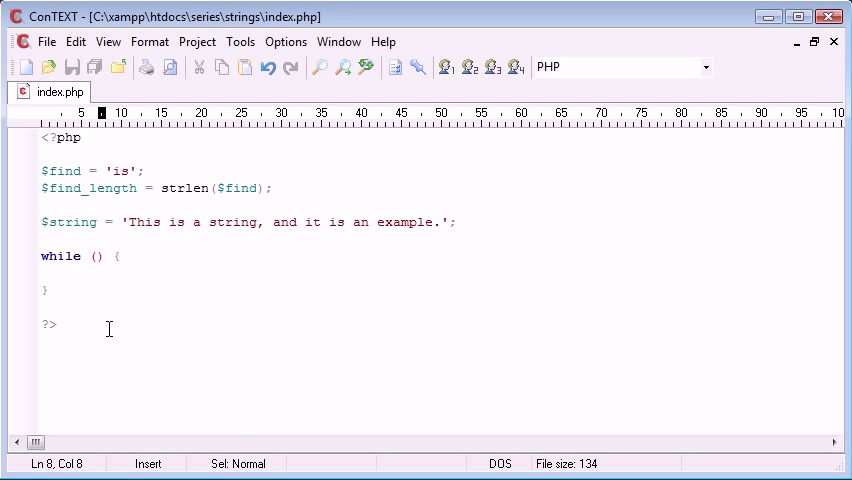
pyautogui.click(97, 256)
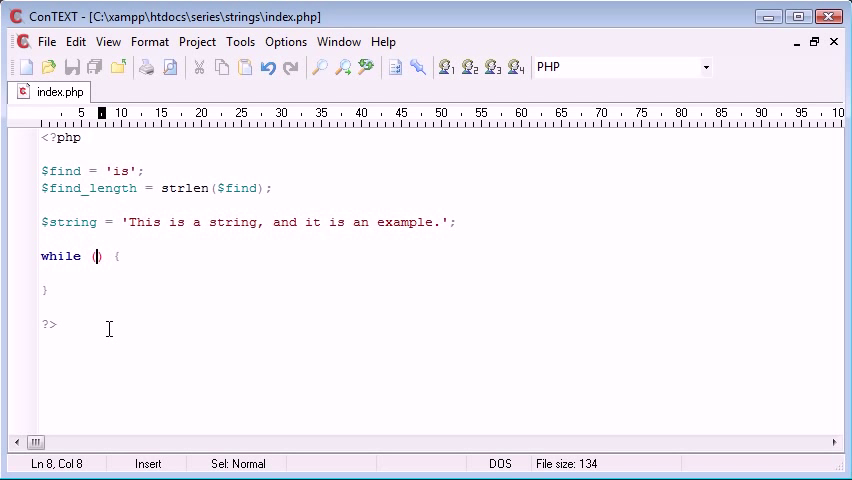
pyautogui.write('$str')
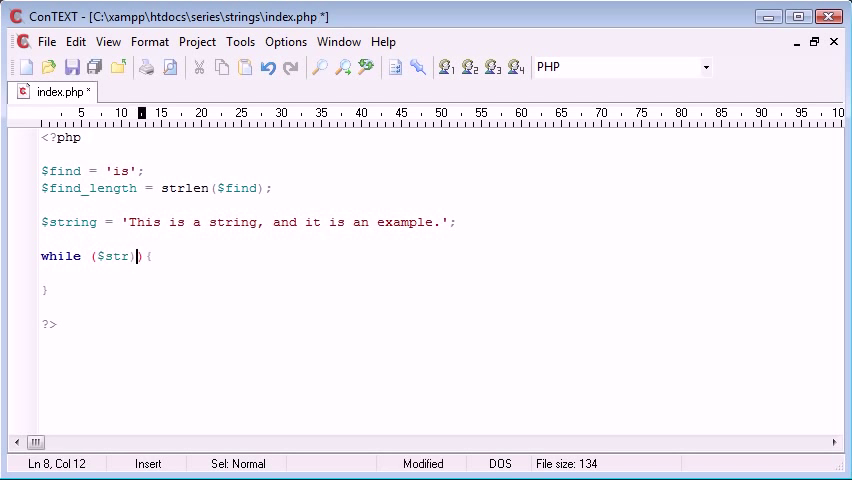
pyautogui.write('ing')
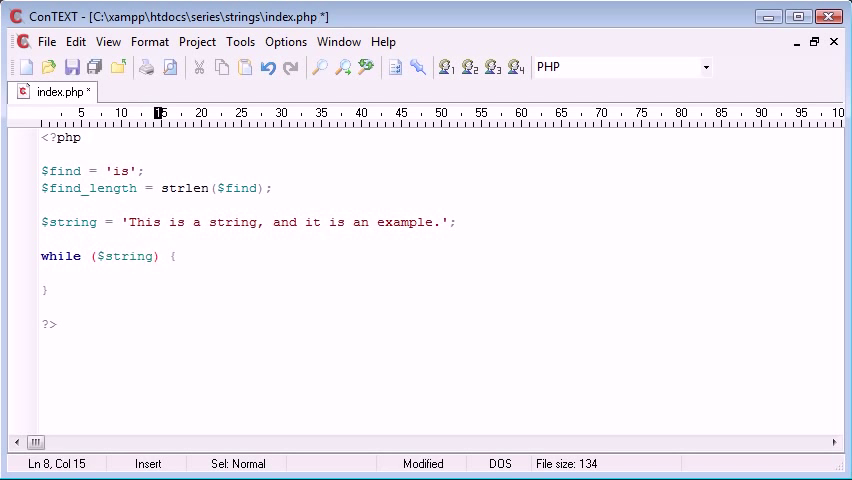
pyautogui.write('_position =')
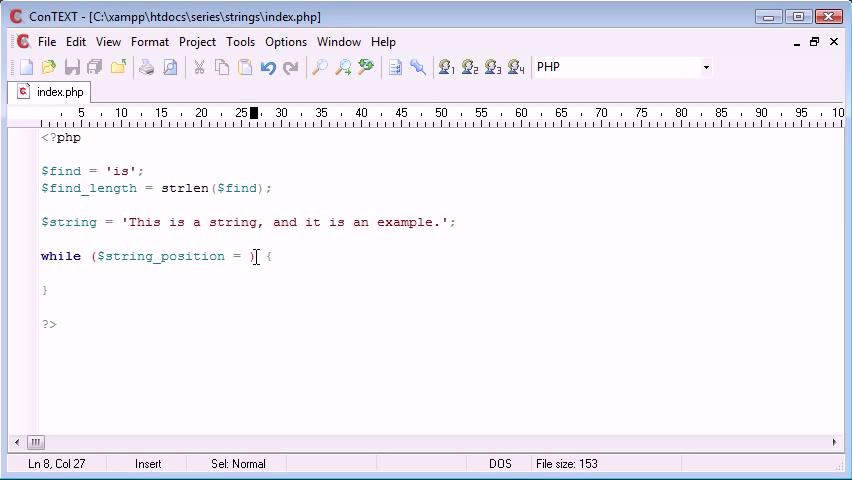
pyautogui.moveTo(160, 230)
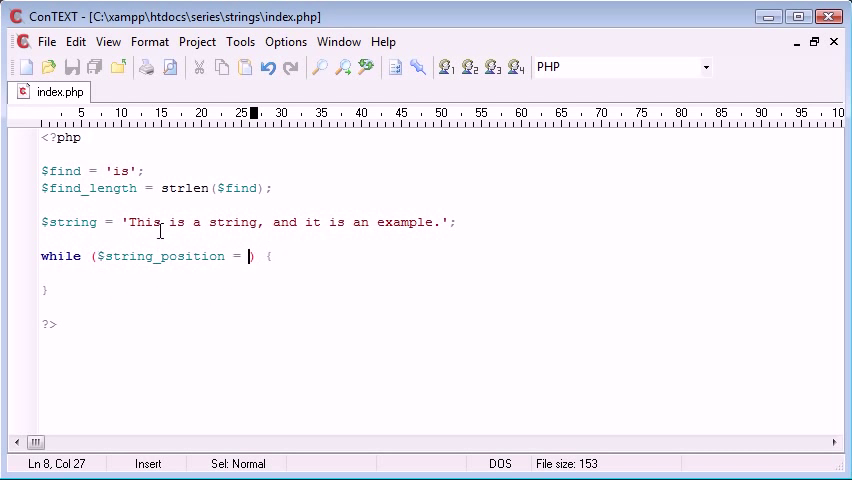
pyautogui.moveTo(326, 378)
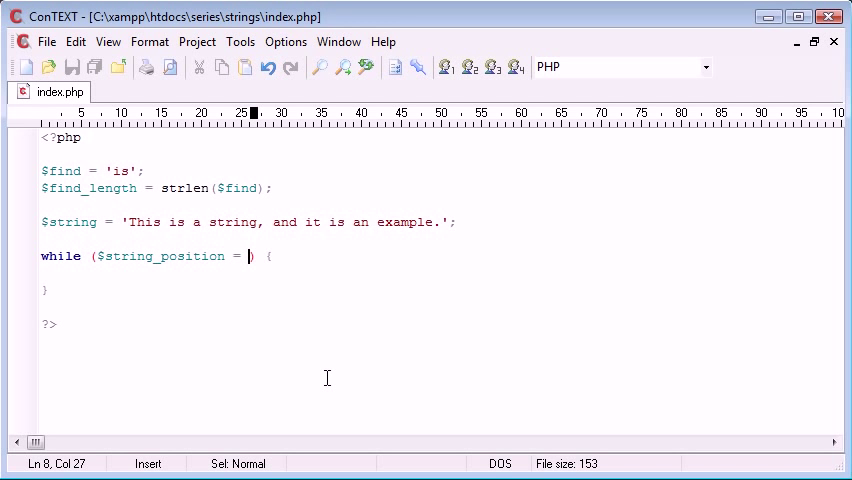
pyautogui.write('strpos()')
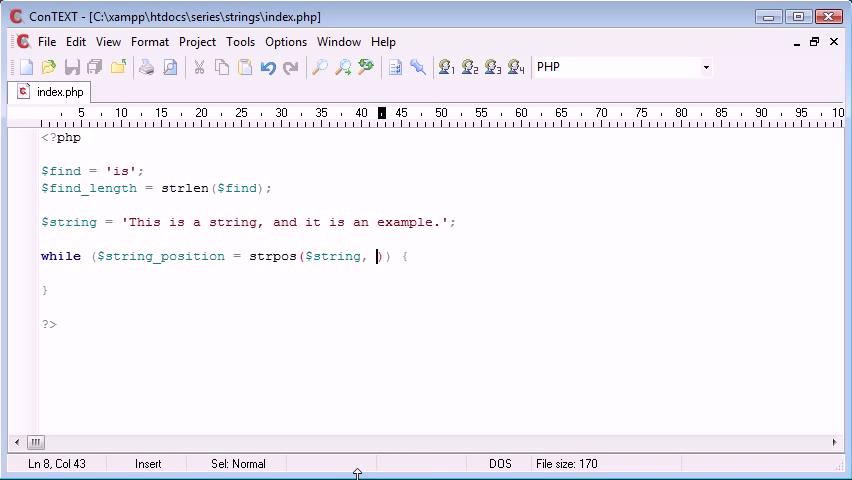
pyautogui.moveTo(334, 402)
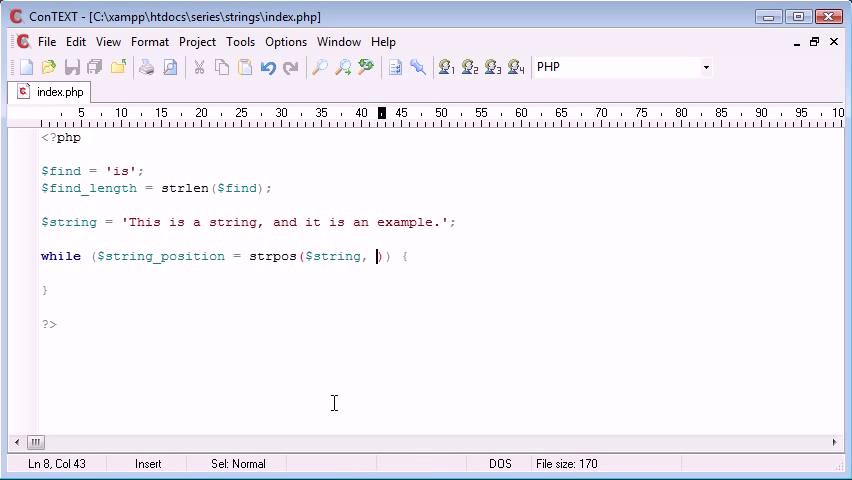
# Step: Fill in the strpos arguments as $string, $find, $offset in the while condition
pyautogui.write('$find')
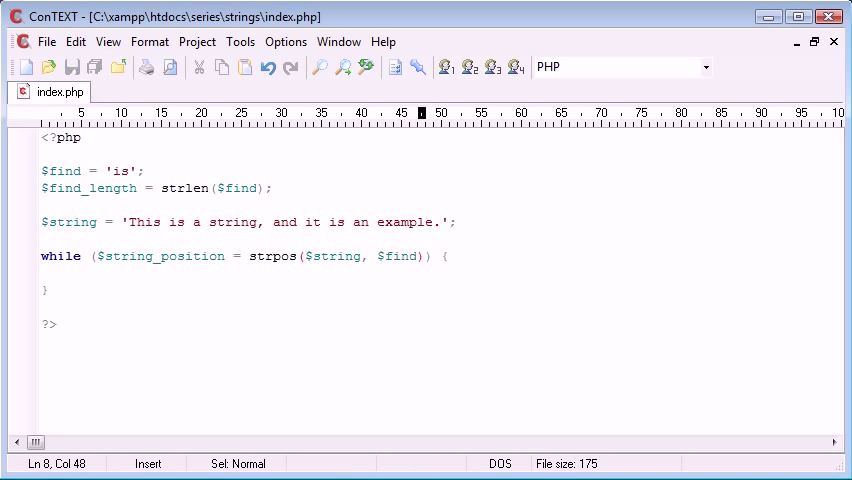
pyautogui.write(', $off')
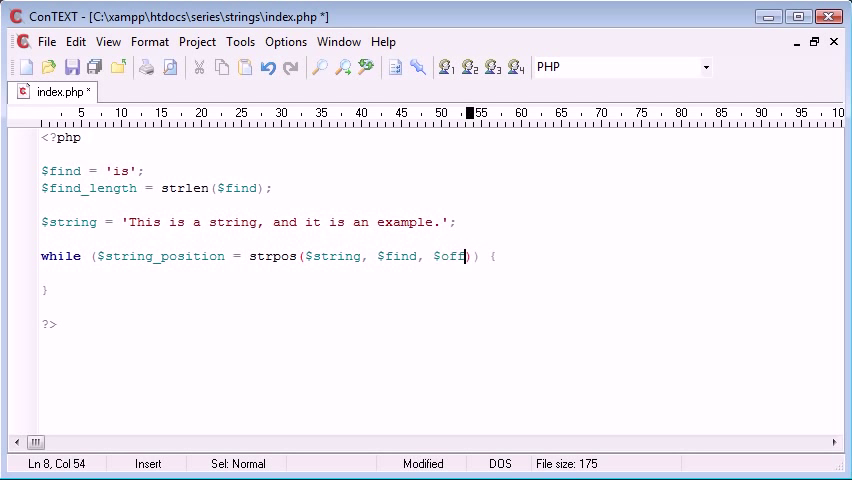
pyautogui.write('set')
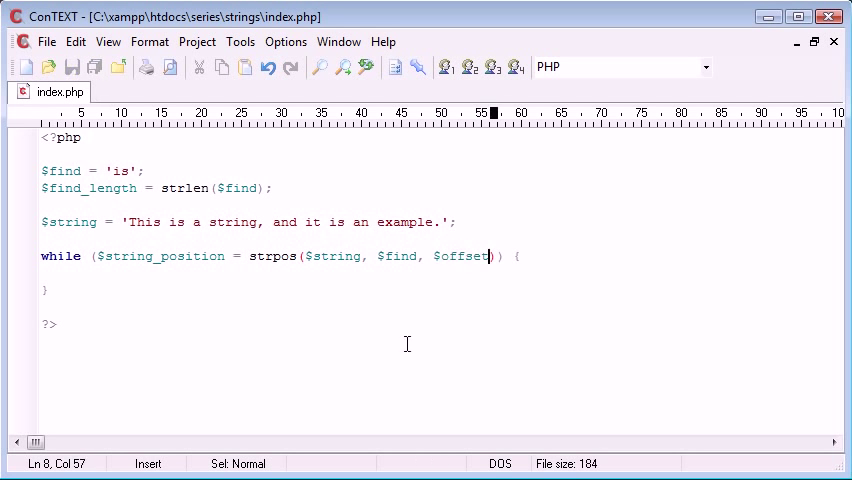
pyautogui.moveTo(458, 279)
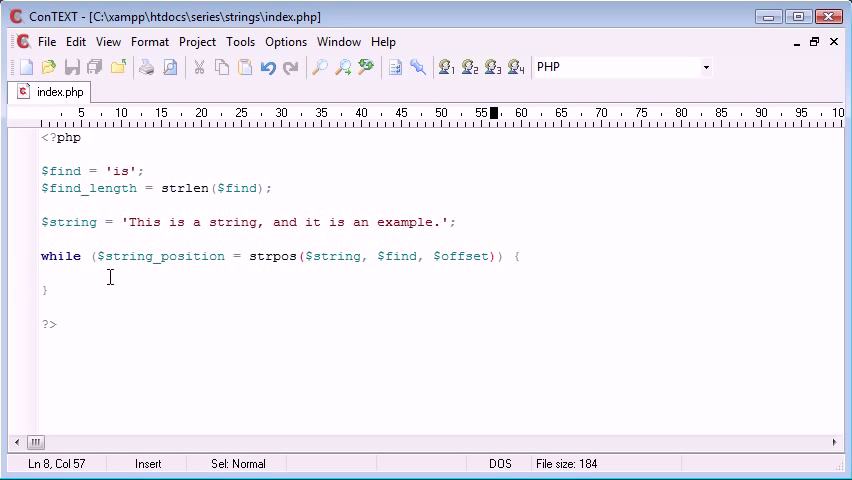
pyautogui.moveTo(110, 286)
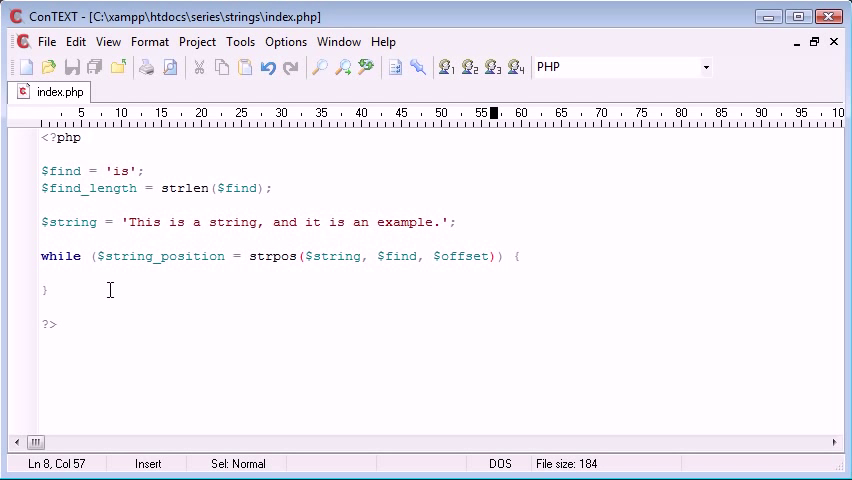
pyautogui.moveTo(131, 227)
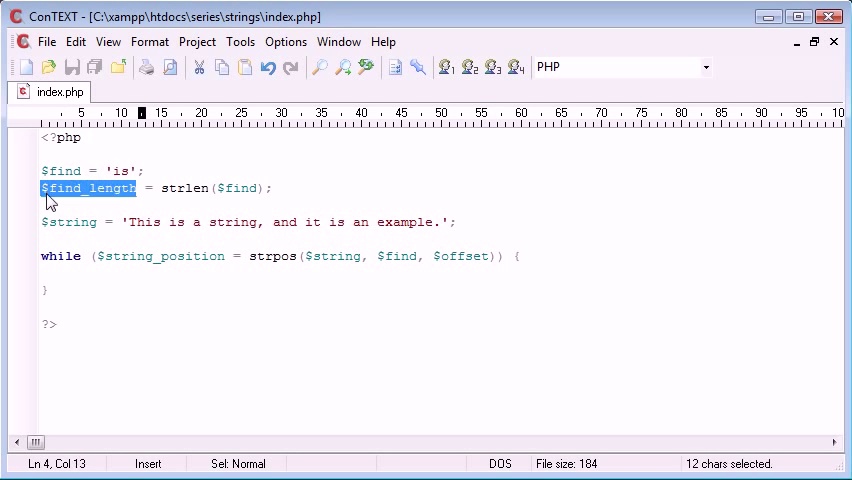
# Step: Insert $offset = 0; on a new top line above $find = 'is';
pyautogui.click(485, 256)
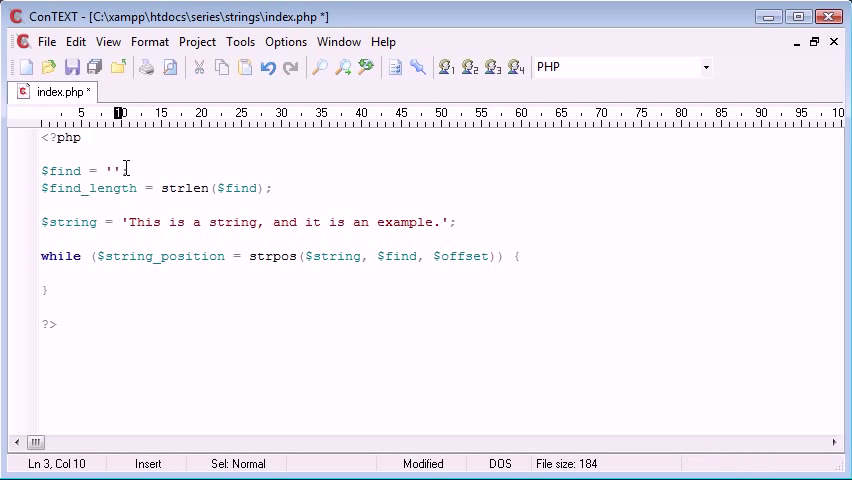
pyautogui.write('here')
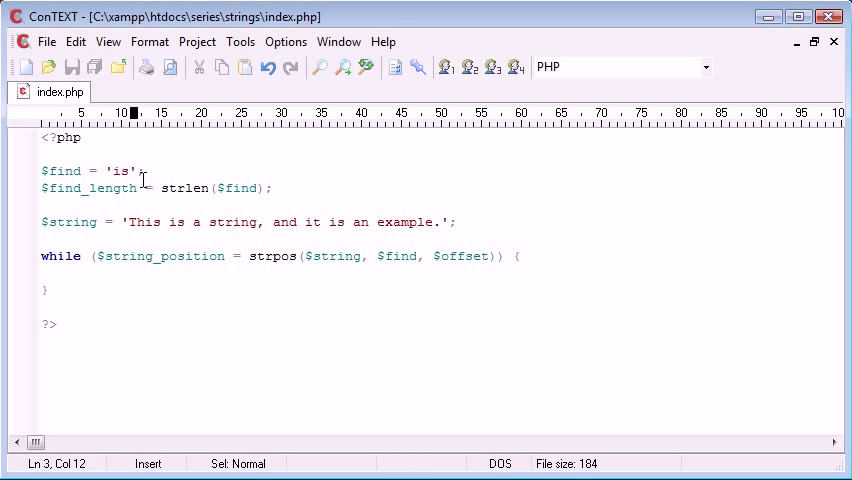
pyautogui.moveTo(128, 170)
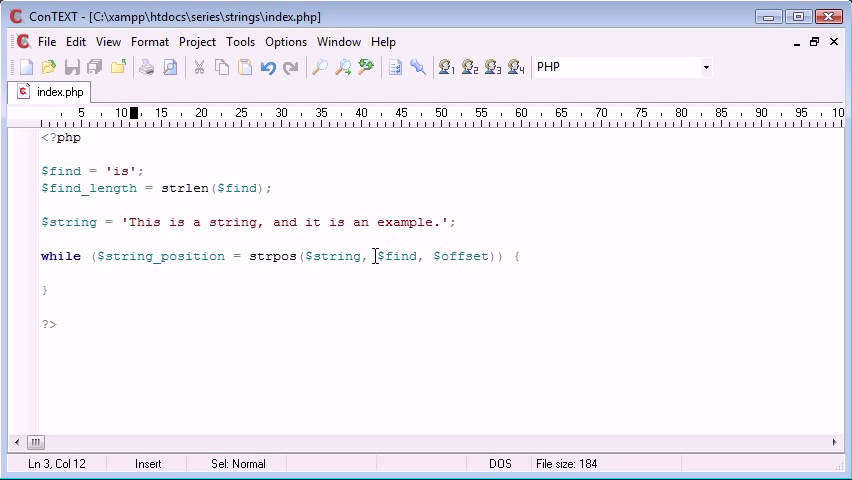
pyautogui.moveTo(448, 256)
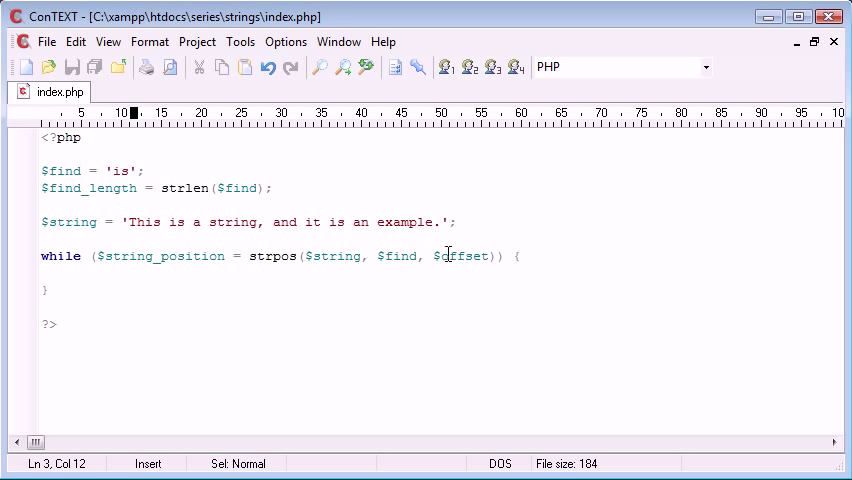
pyautogui.write('$')
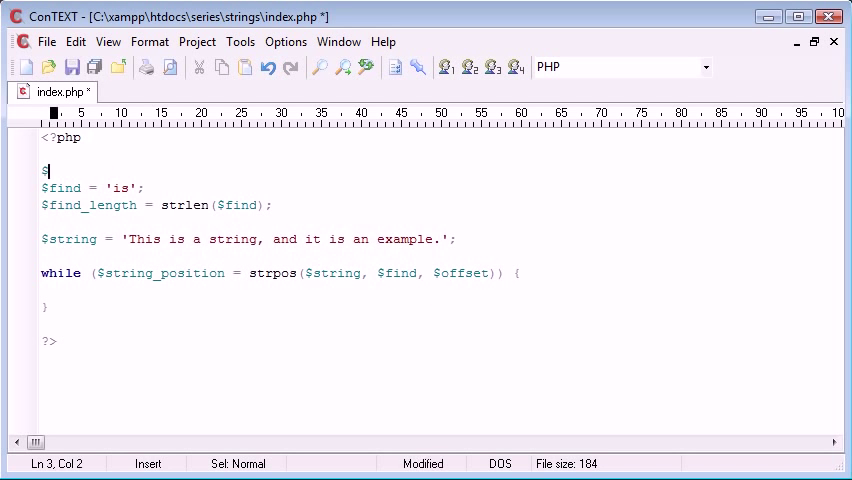
pyautogui.write('offset = 0;')
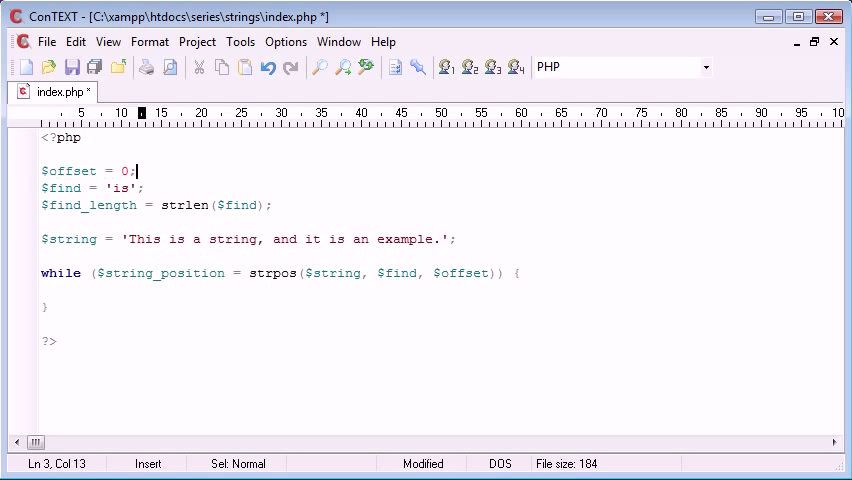